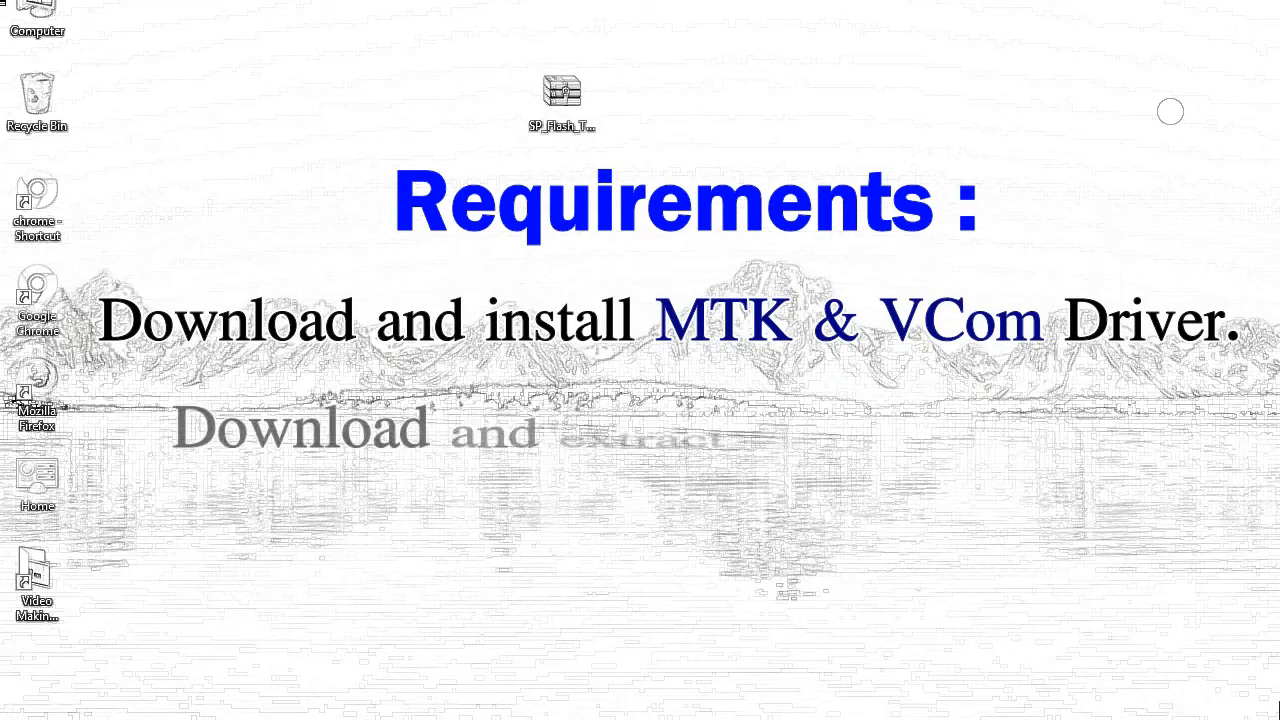
Extract the SP_Flash_Tool archive on the desktop into a folder beside it.
right_click(560, 96)
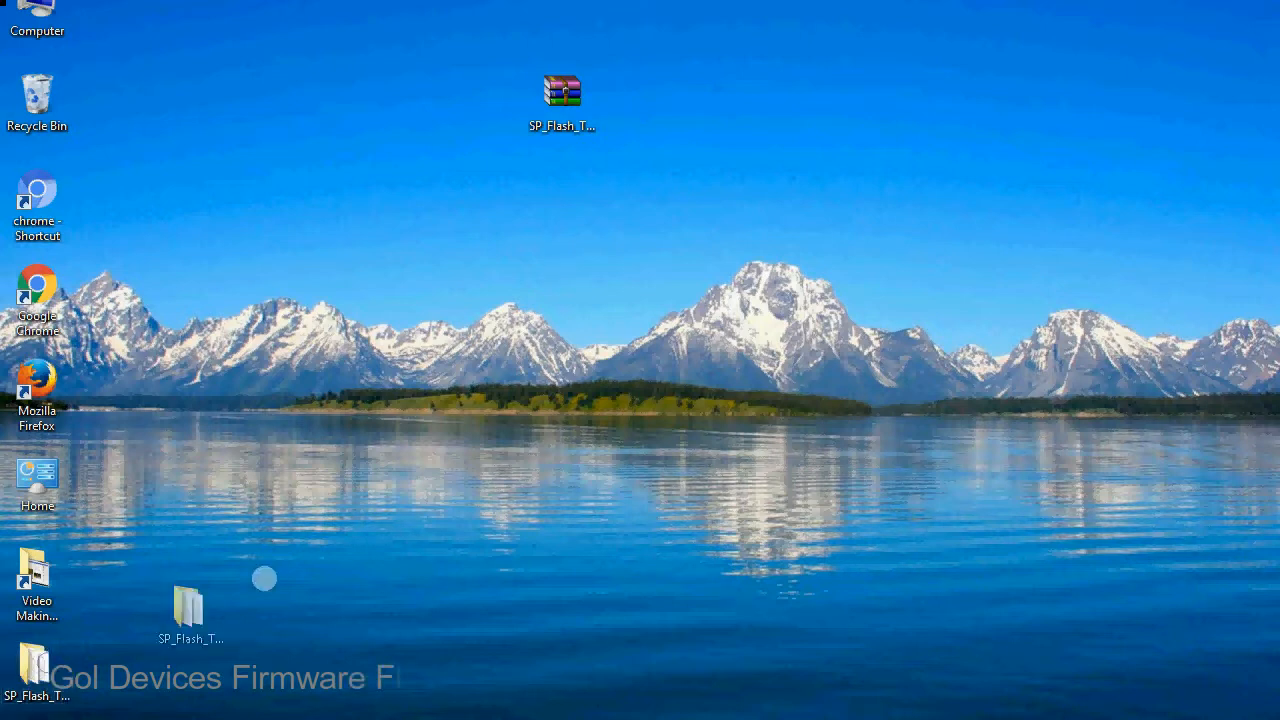
Move the extracted SP_Flash_Tool_v5.1728_Win folder beside the archive and open it.
left_click_drag(188, 604, 648, 100)
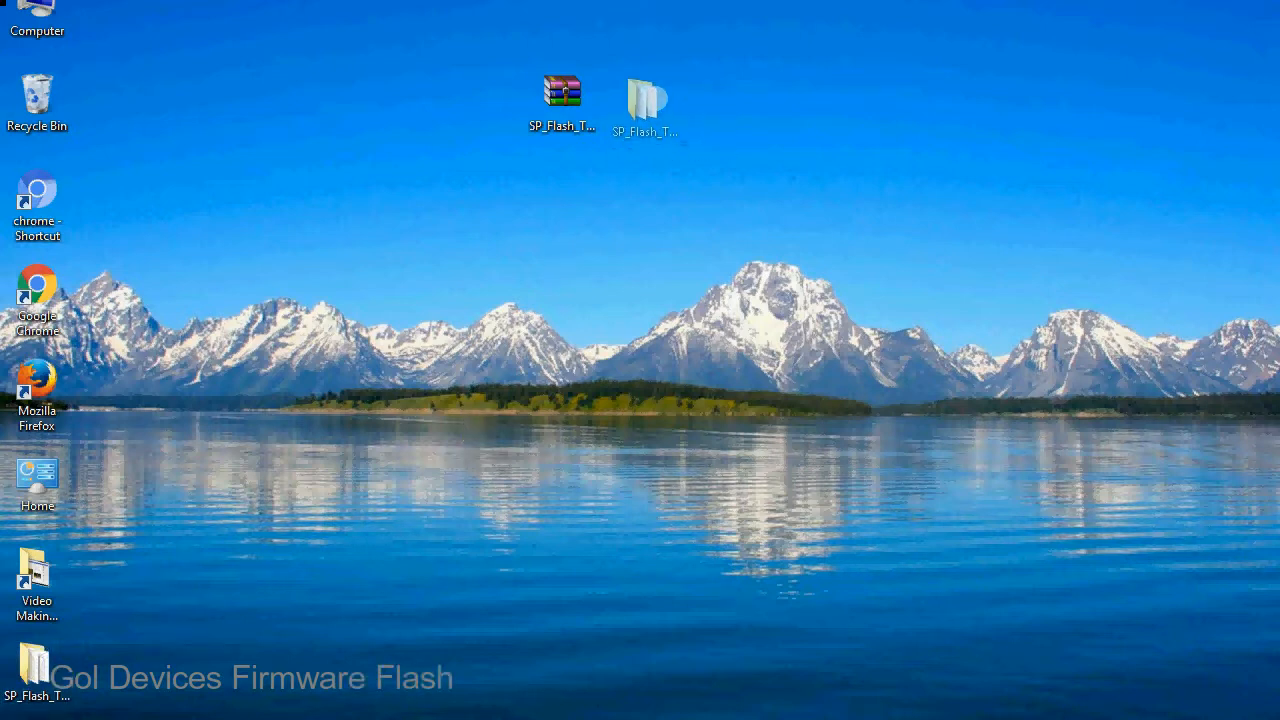
left_click(644, 100)
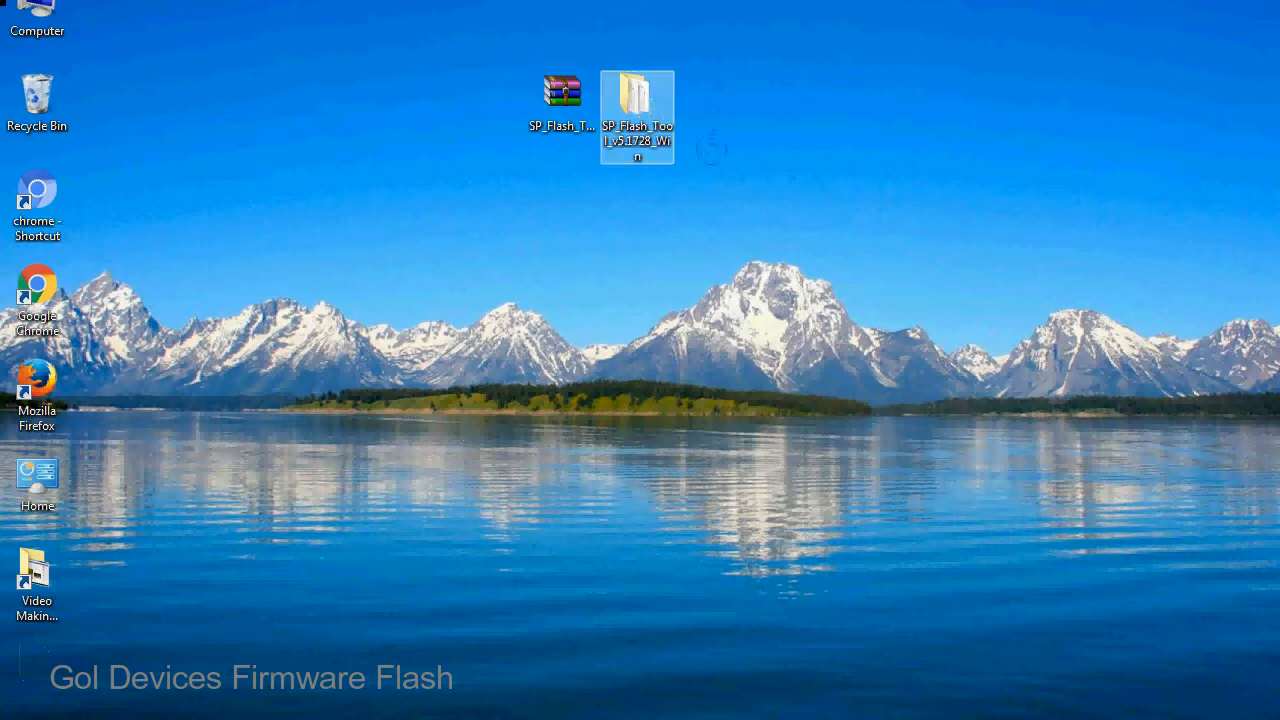
double_click(636, 114)
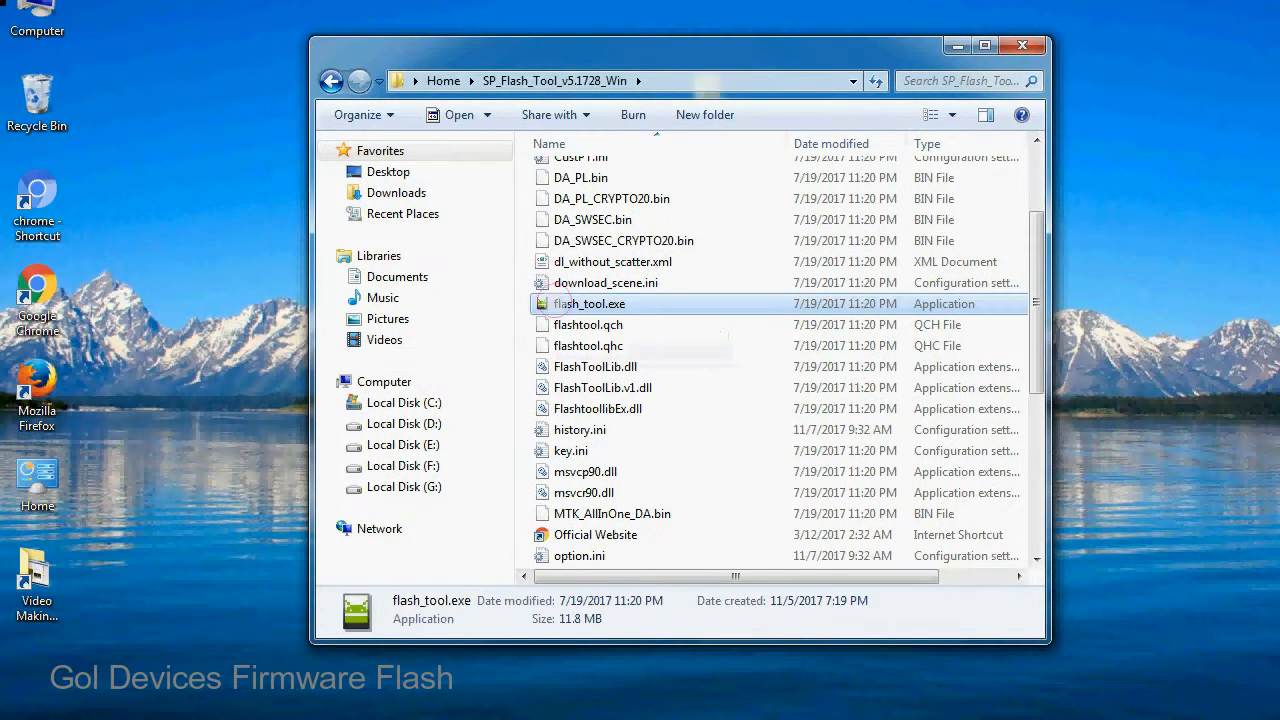
Launch flash_tool.exe from the SP_Flash_Tool_v5.1728_Win folder.
right_click(588, 304)
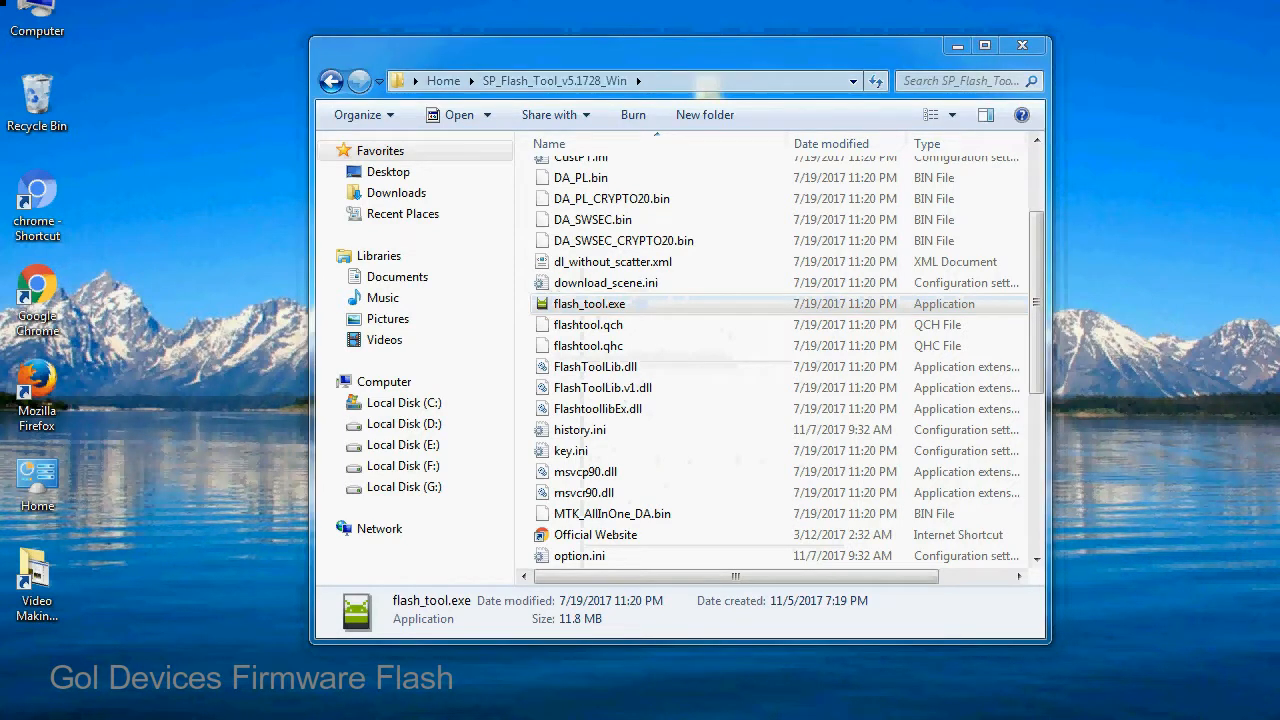
double_click(588, 304)
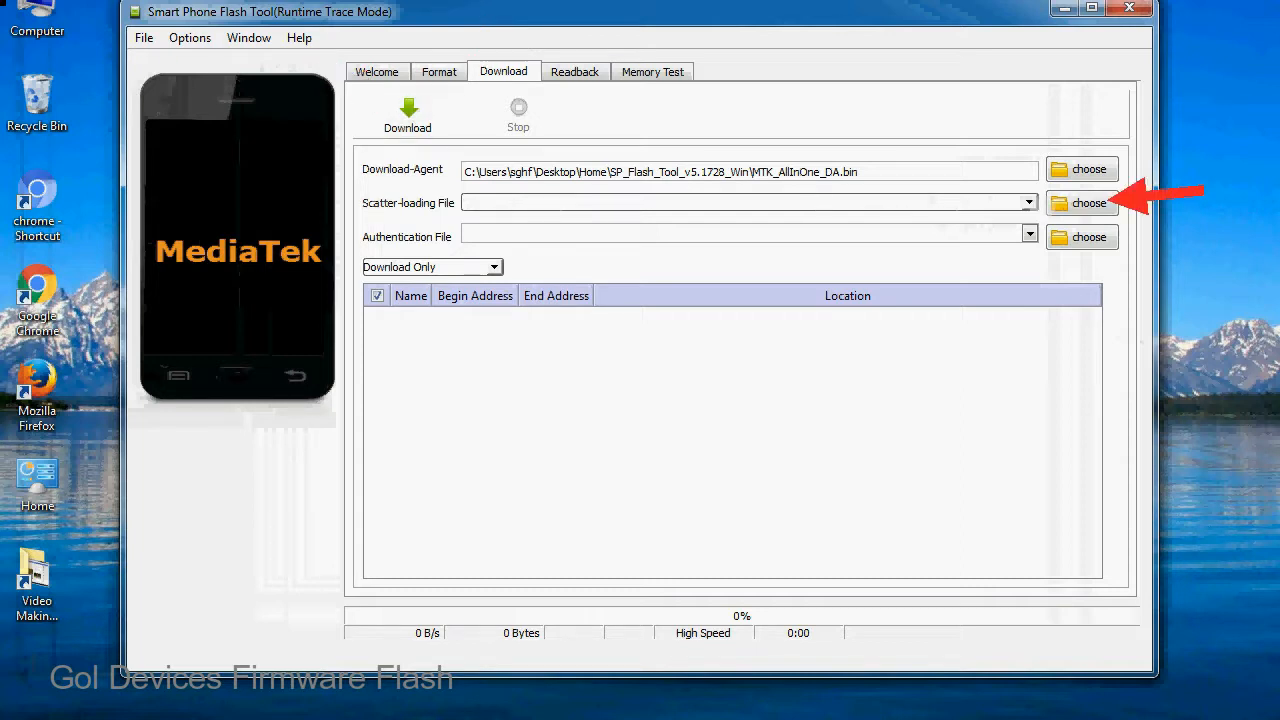
Start choosing a scatter-loading file, browsing the Firmware folder.
left_click(1088, 204)
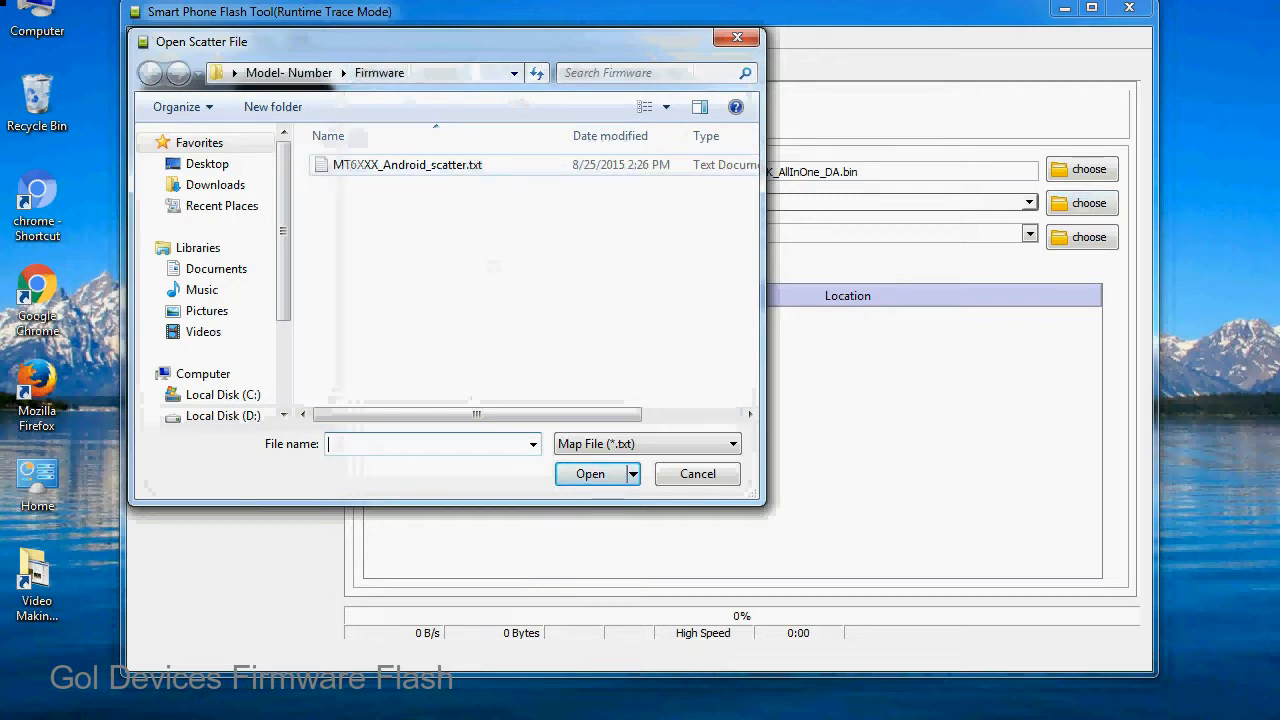
Load MT6XXX_Android_scatter.txt, listing the MT6582 partitions PRELOADER through USERDATA.
left_click(408, 164)
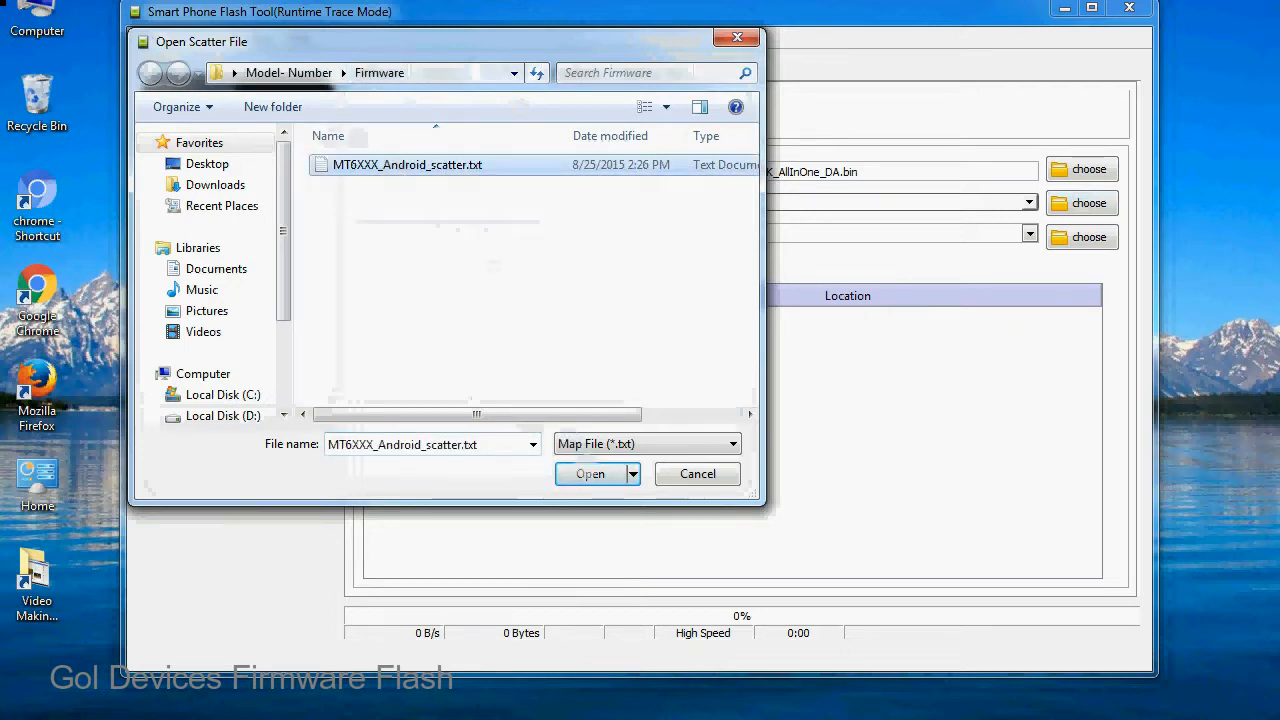
left_click(590, 474)
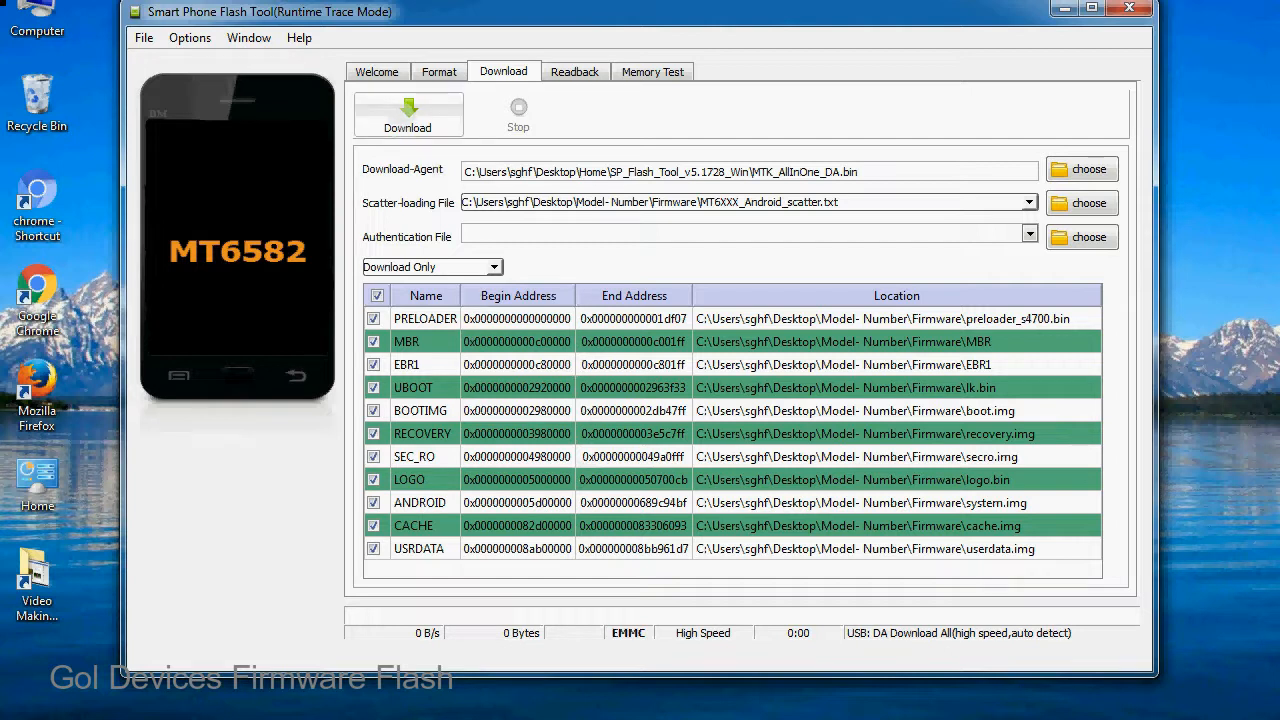
Start the firmware download to the MT6582 phone for the loaded partitions.
left_click(408, 114)
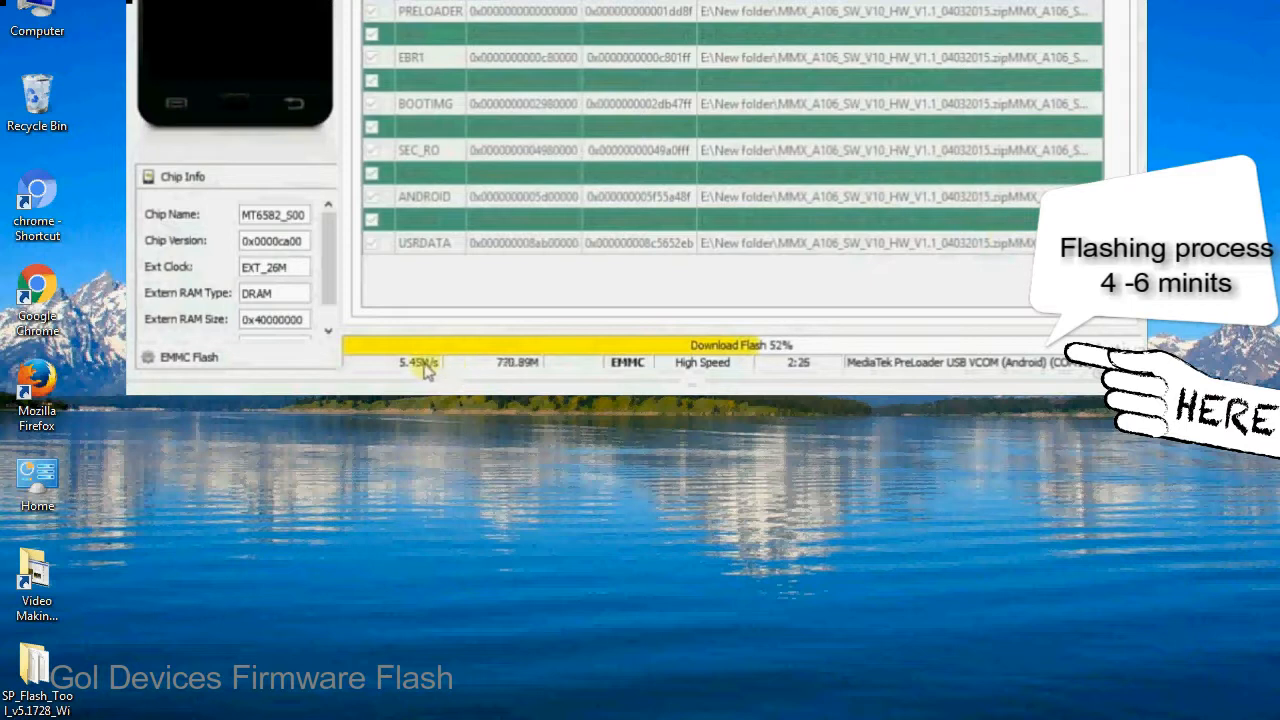
mouse_move(744, 374)
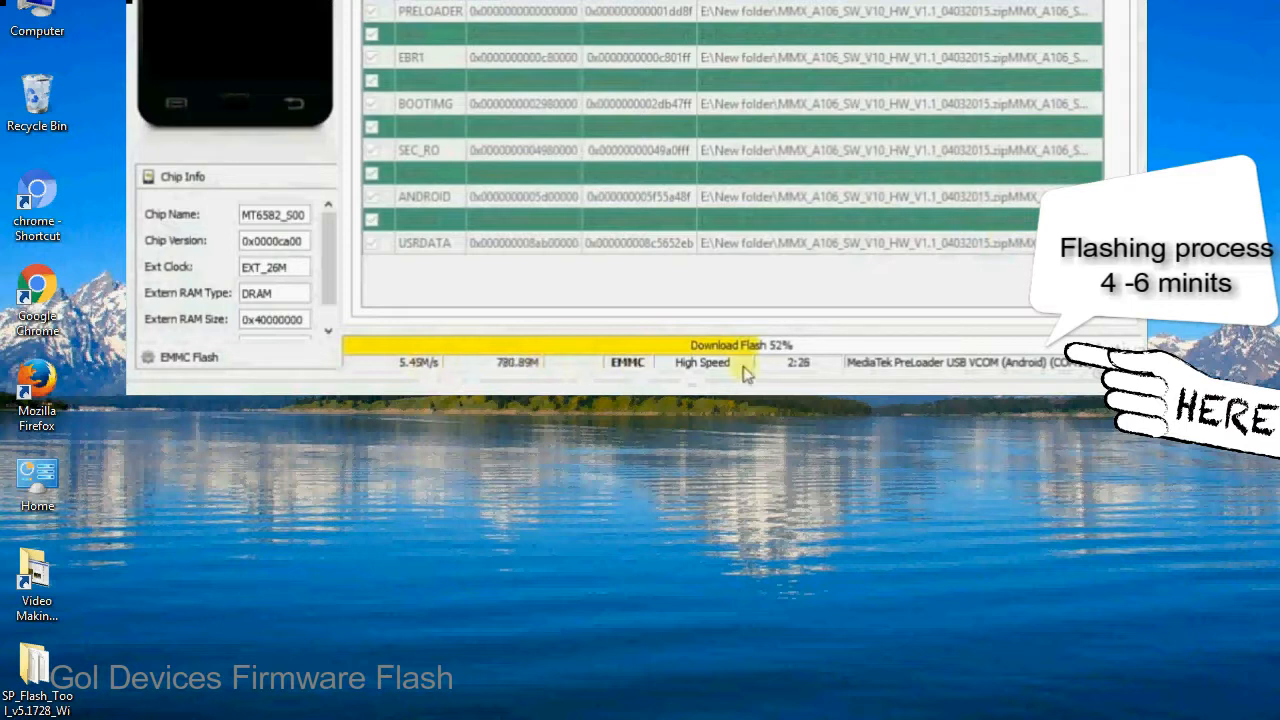